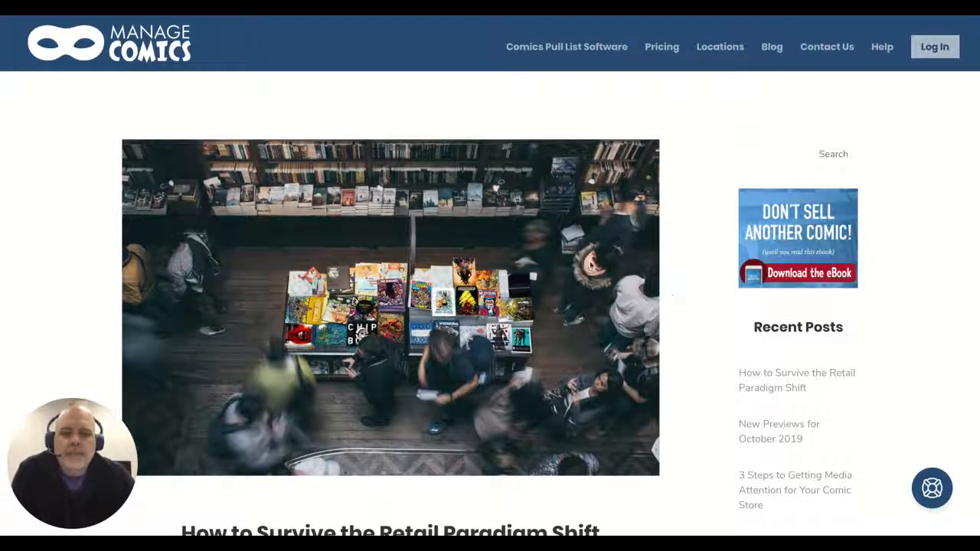
scroll("down", 3)
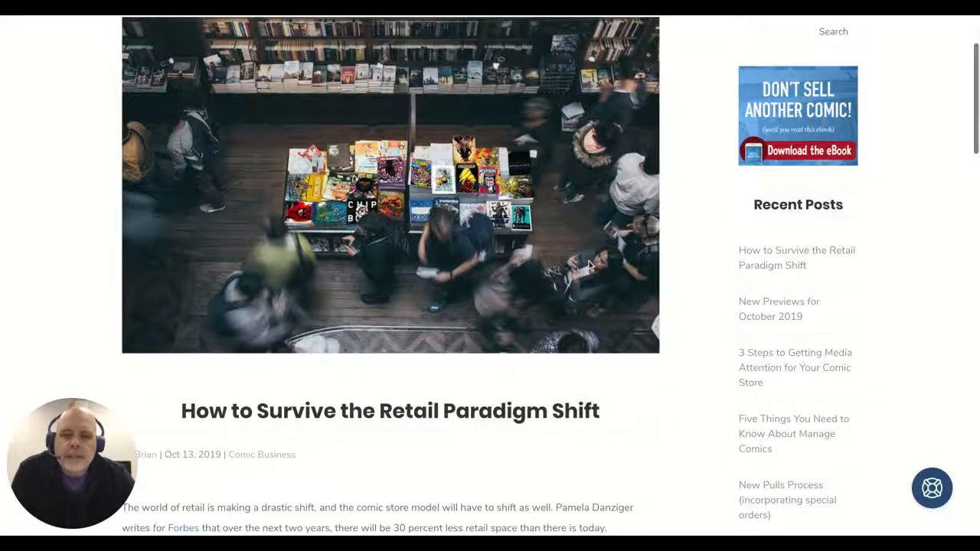
scroll("down", 3)
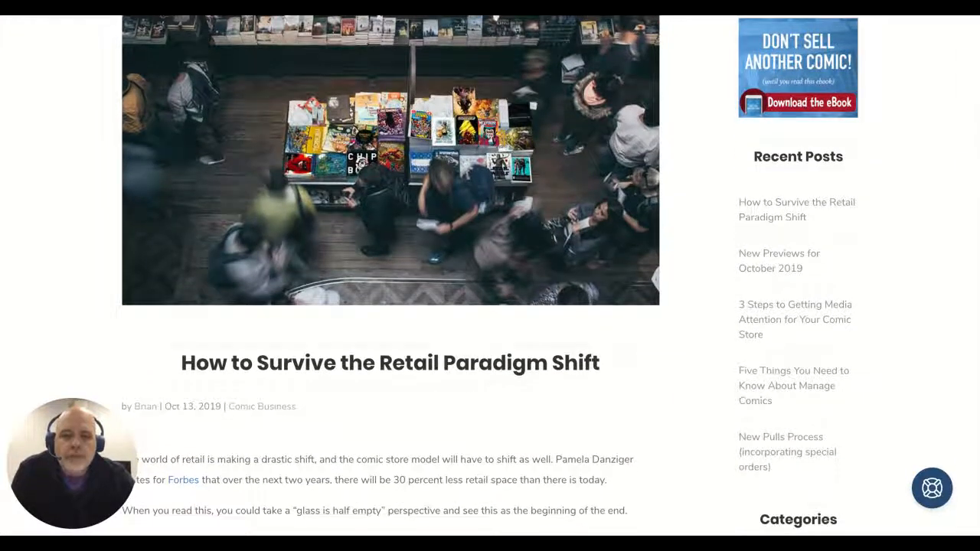
scroll("up", 3)
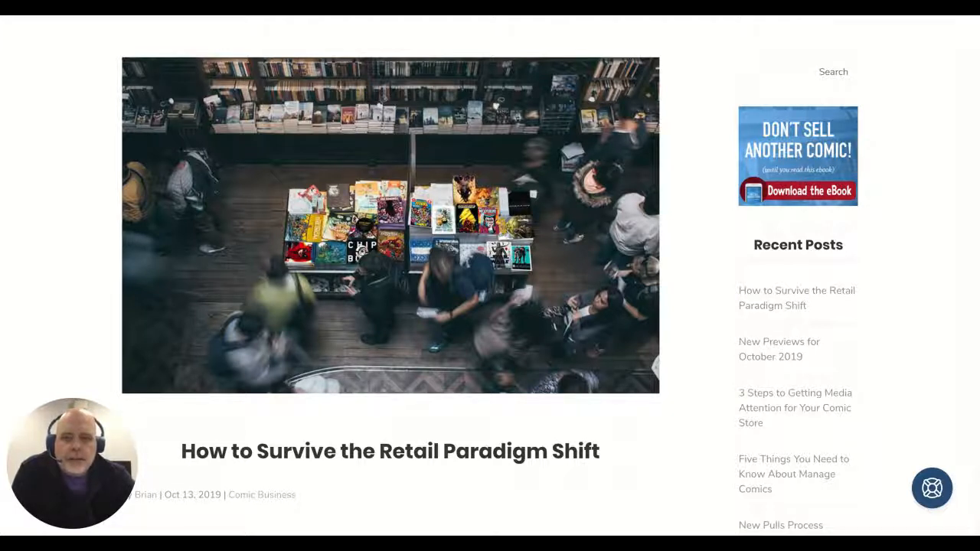
scroll("down", 3)
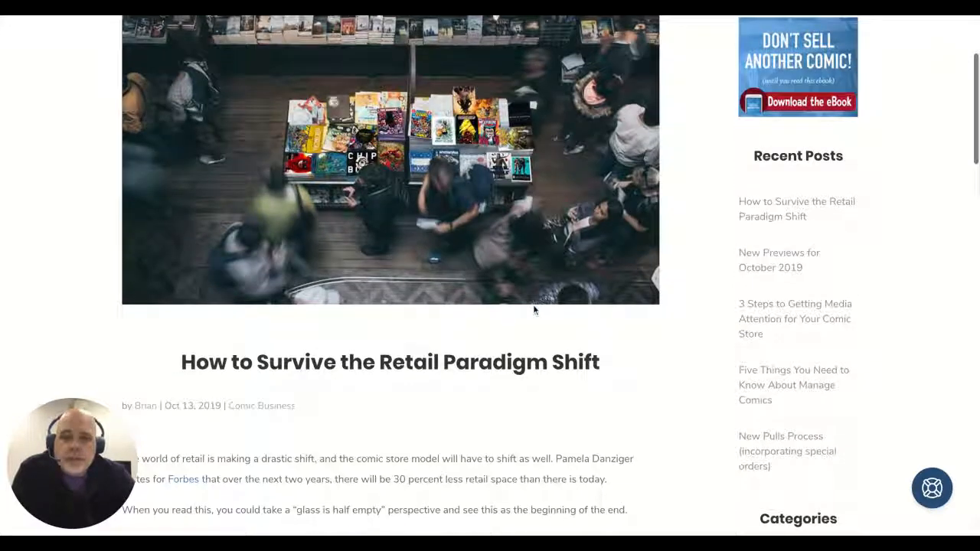
scroll("down", 3)
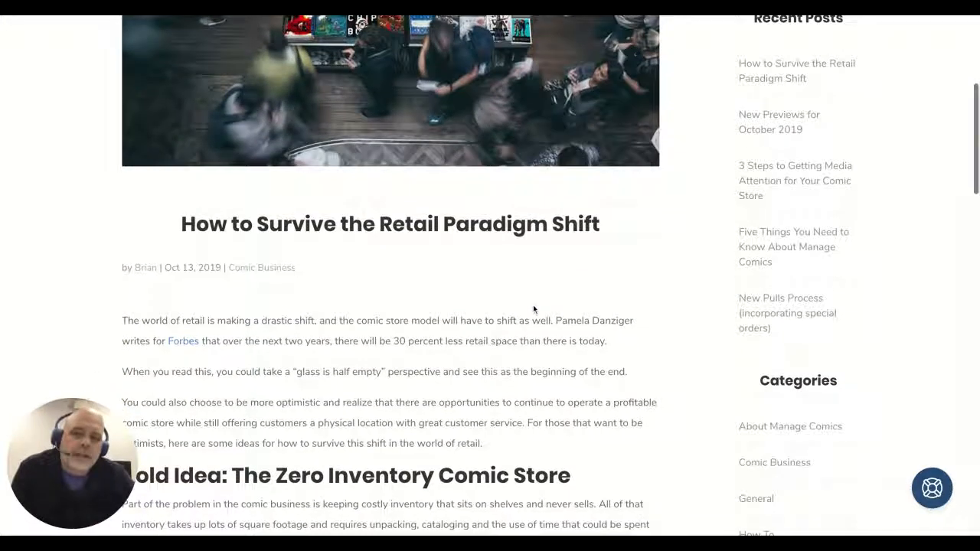
scroll("down", 3)
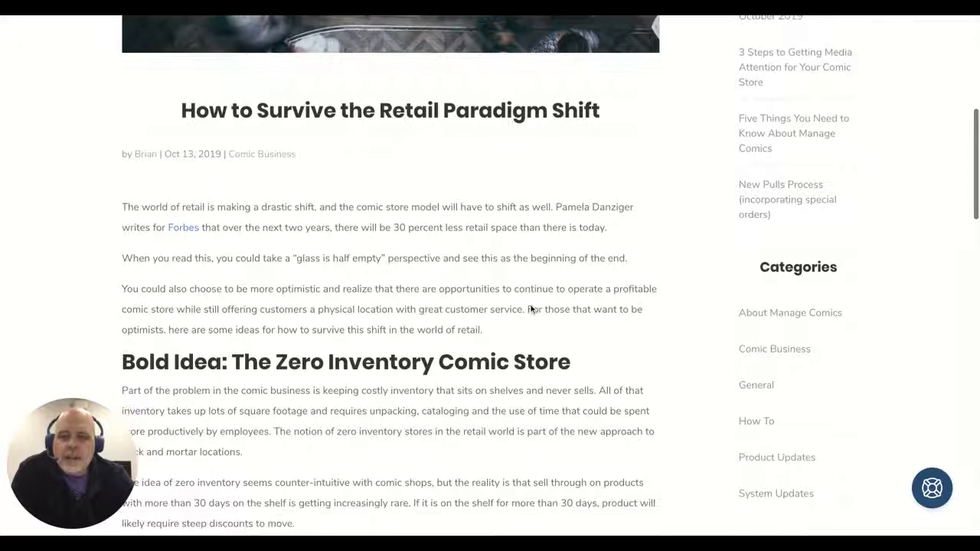
scroll("down", 3)
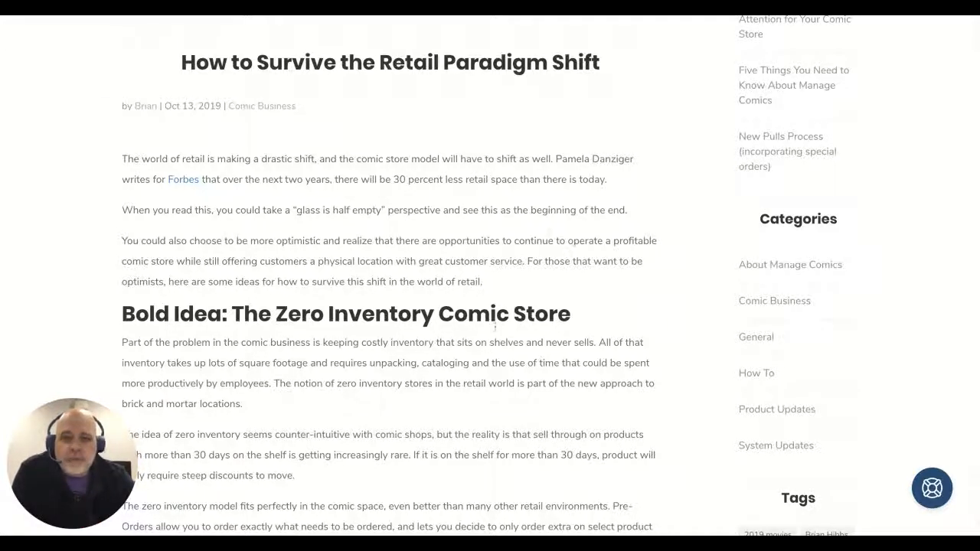
scroll("down", 3)
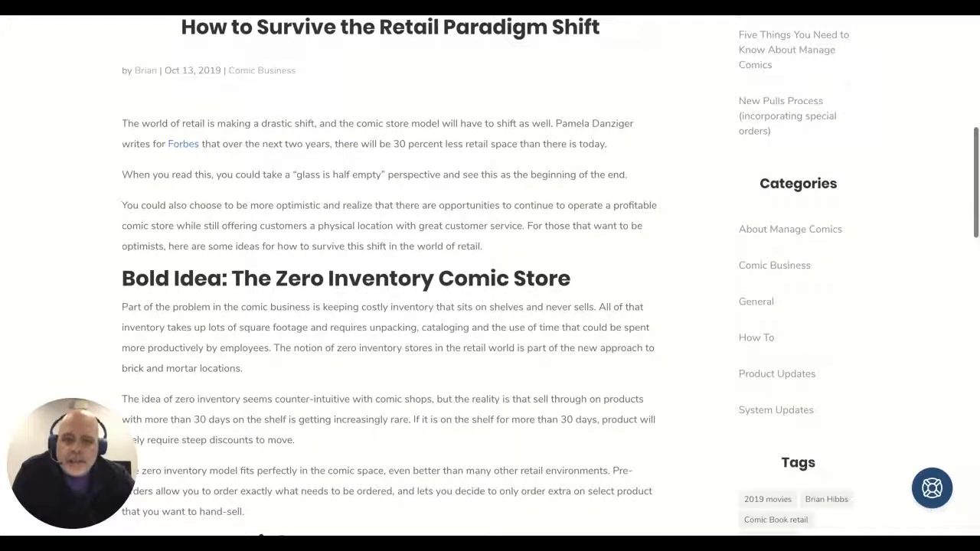
scroll("down", 3)
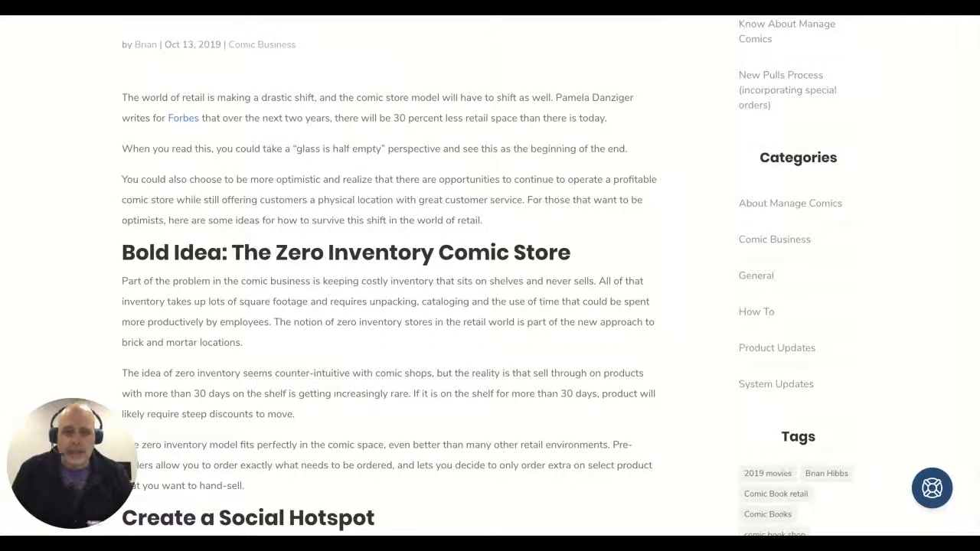
scroll("down", 3)
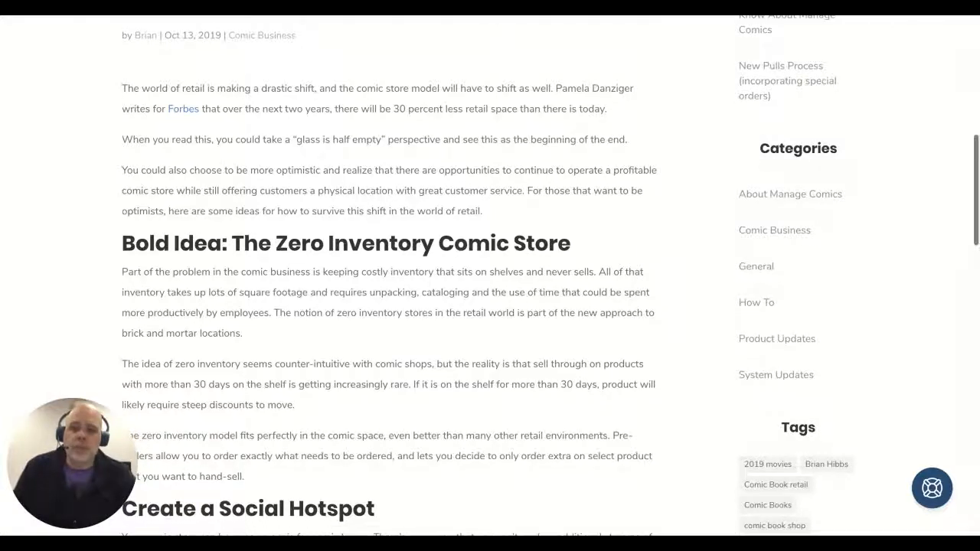
scroll("down", 3)
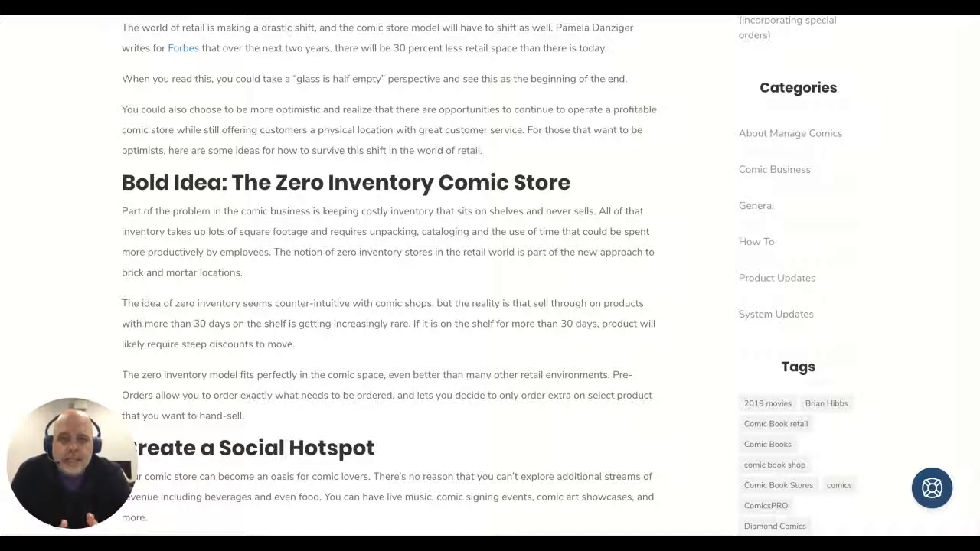
scroll("down", 3)
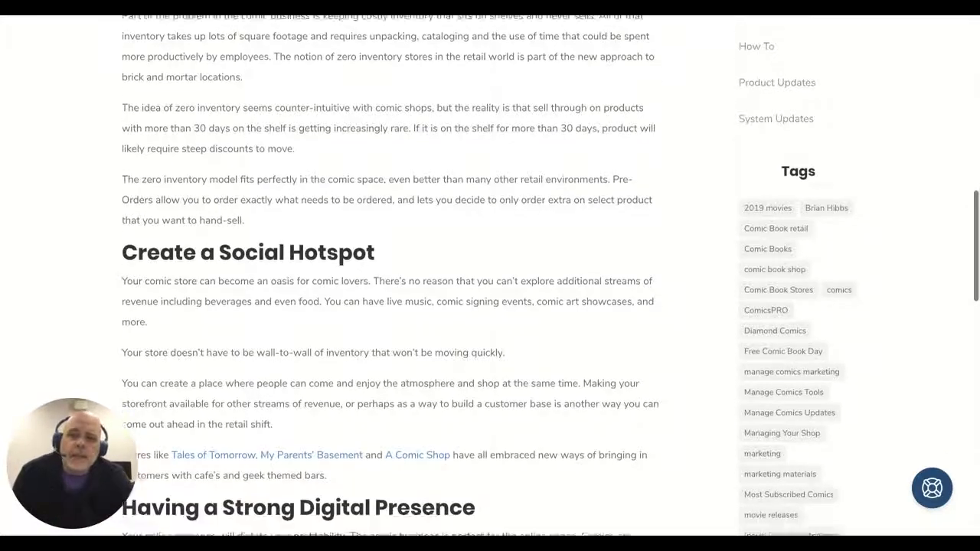
scroll("down", 3)
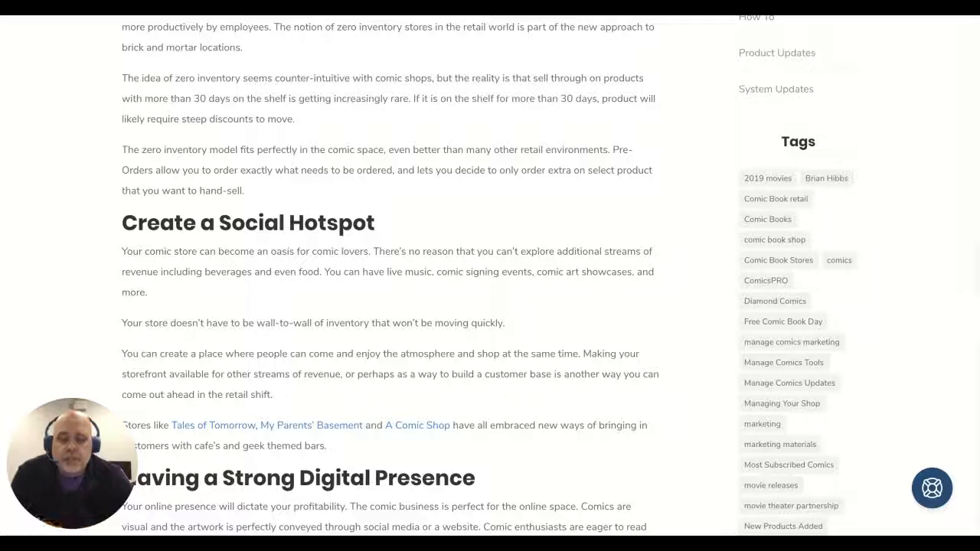
scroll("down", 3)
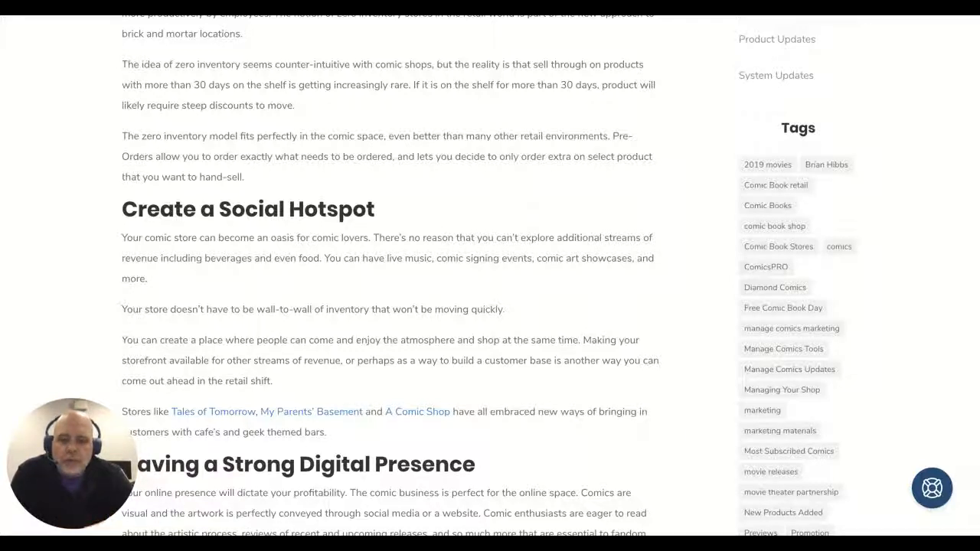
scroll("down", 3)
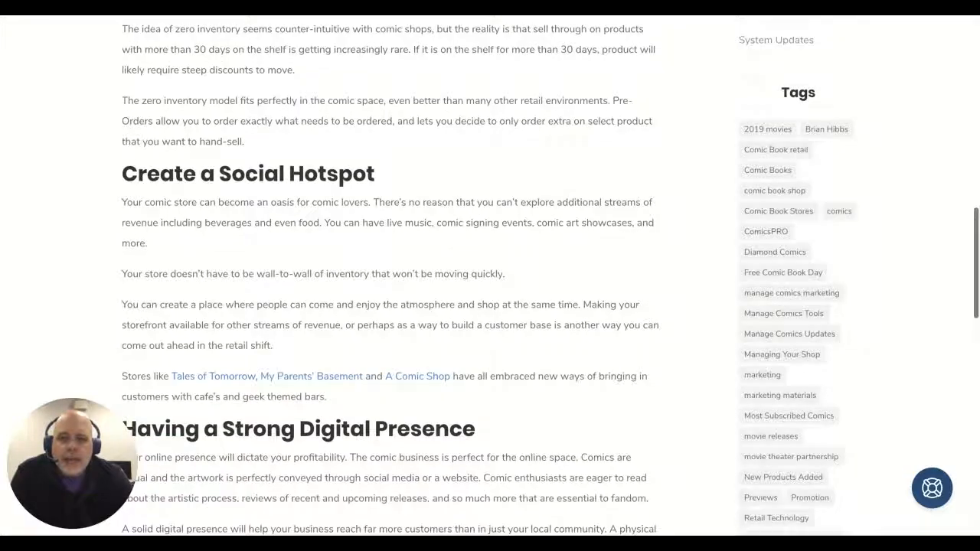
scroll("down", 3)
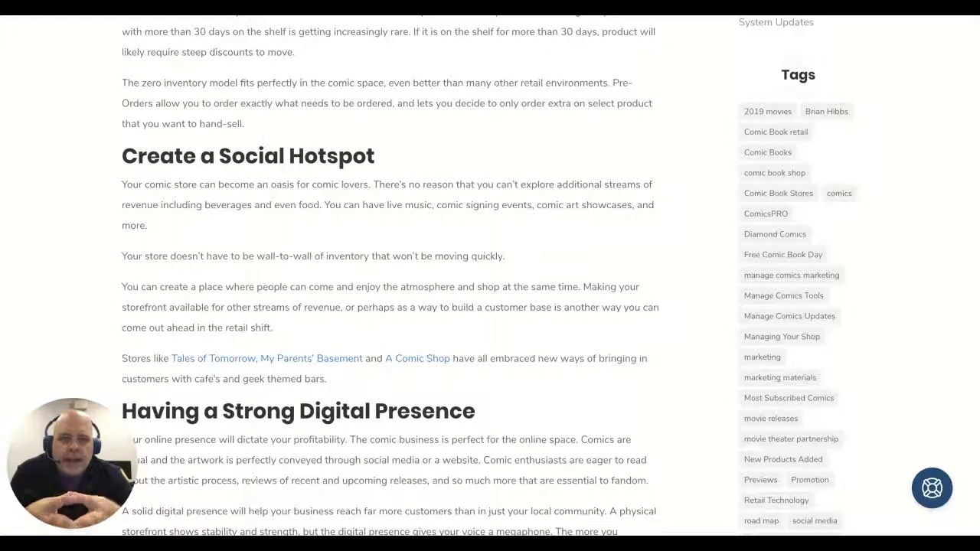
scroll("down", 3)
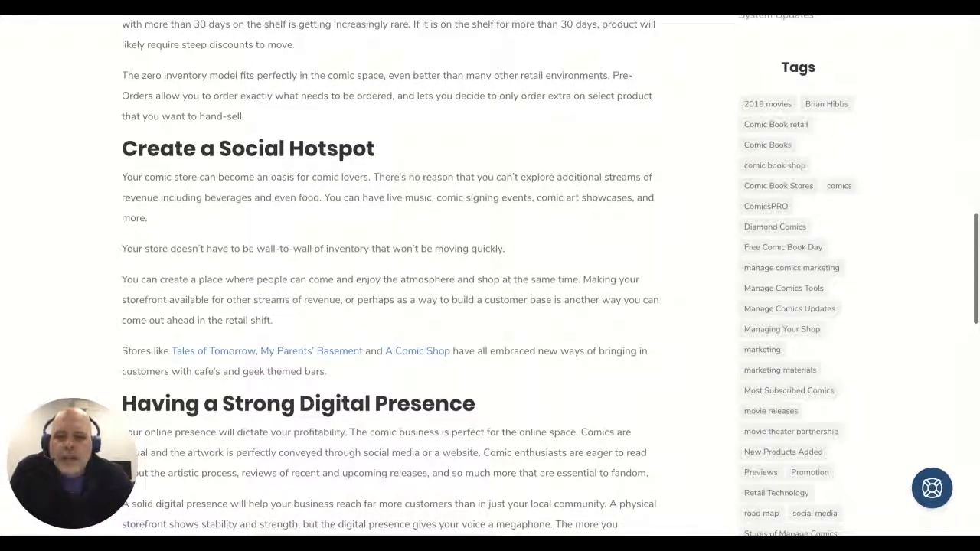
scroll("down", 3)
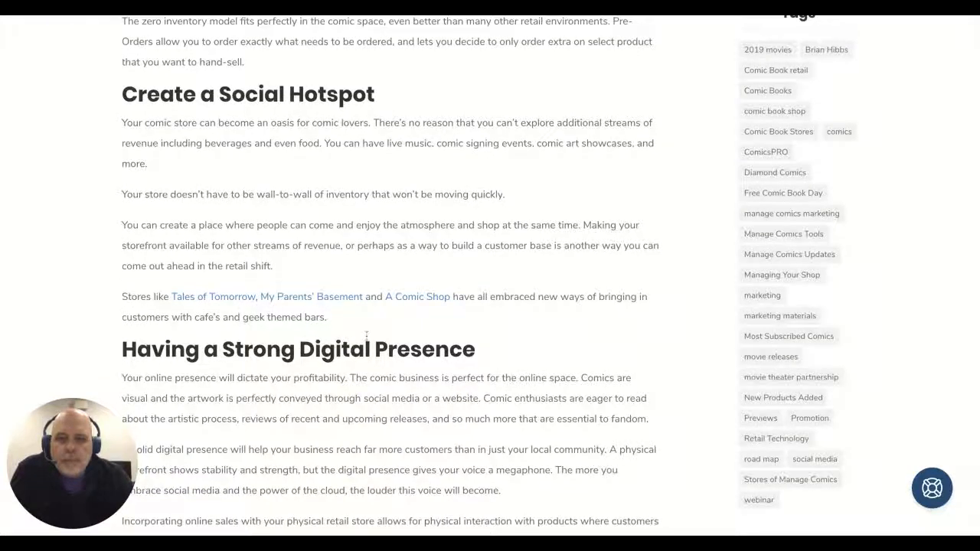
scroll("down", 3)
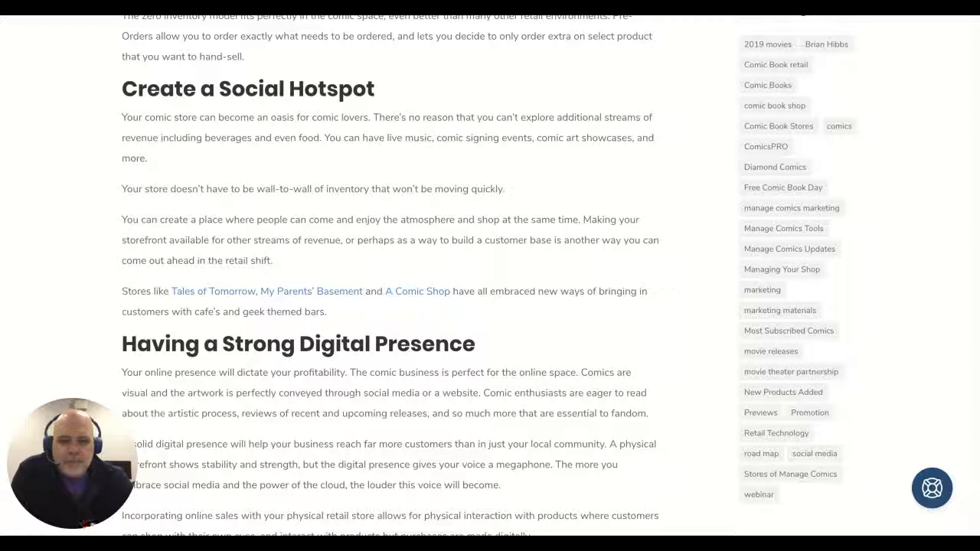
mouse_move(387, 301)
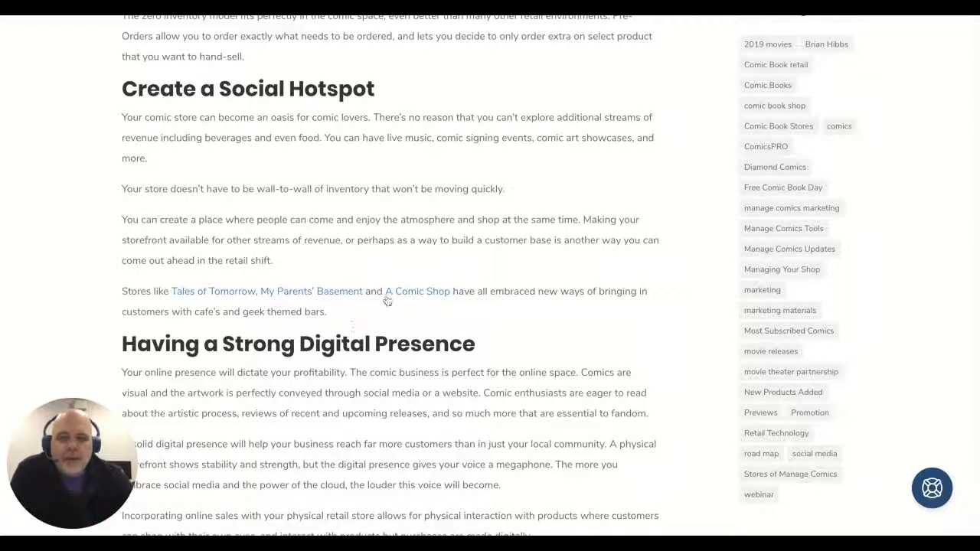
scroll("down", 3)
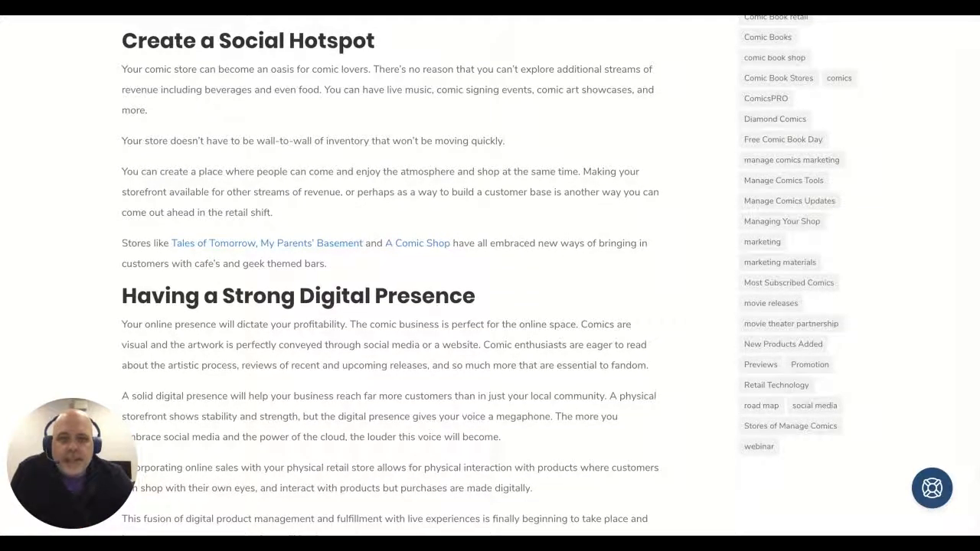
scroll("down", 3)
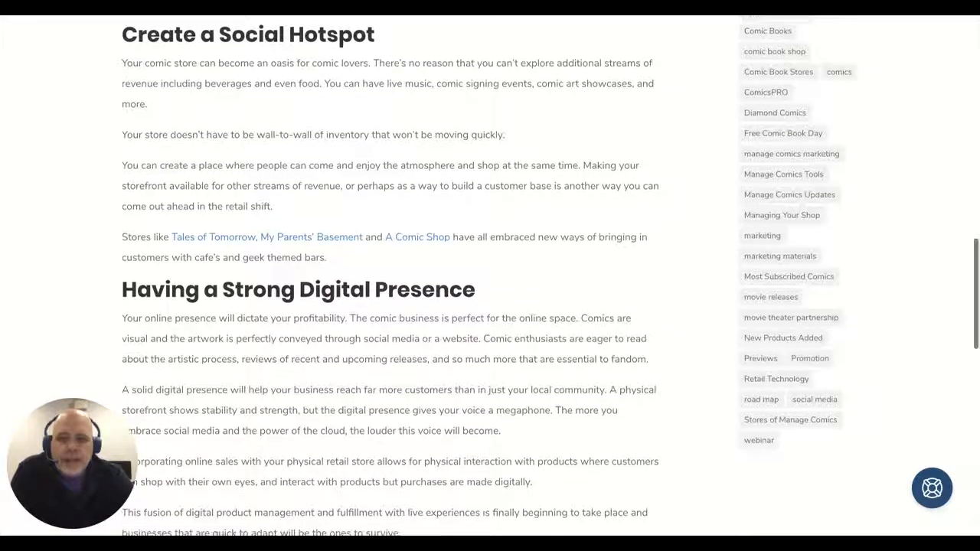
scroll("down", 3)
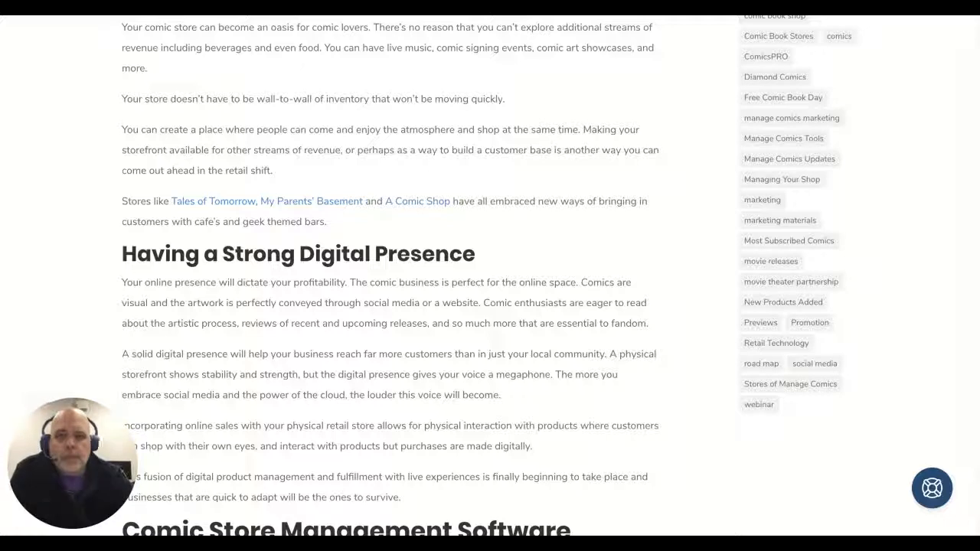
scroll("down", 3)
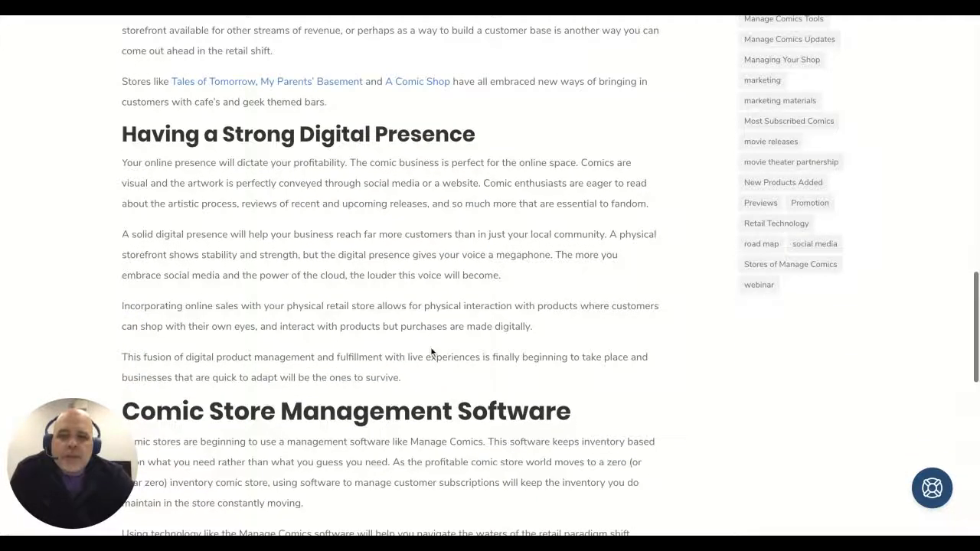
scroll("down", 3)
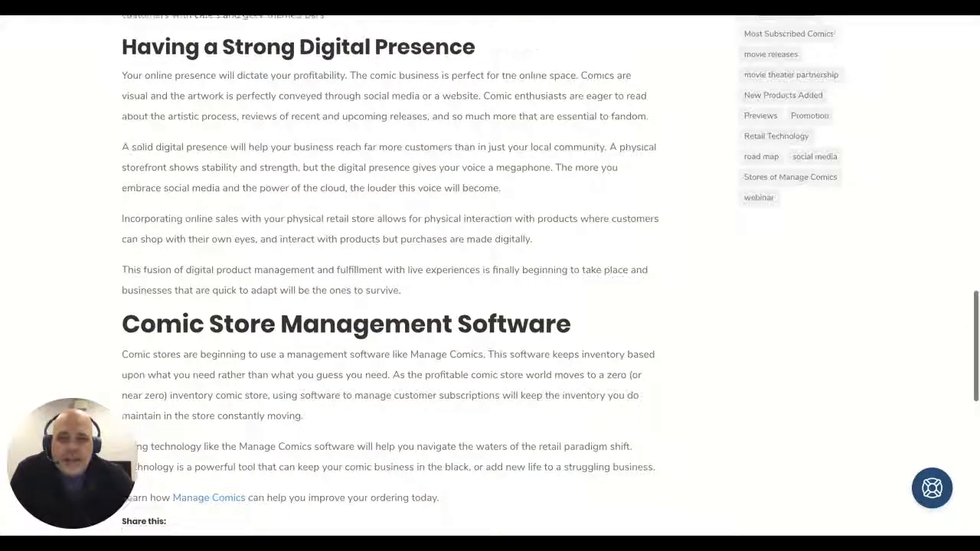
scroll("down", 3)
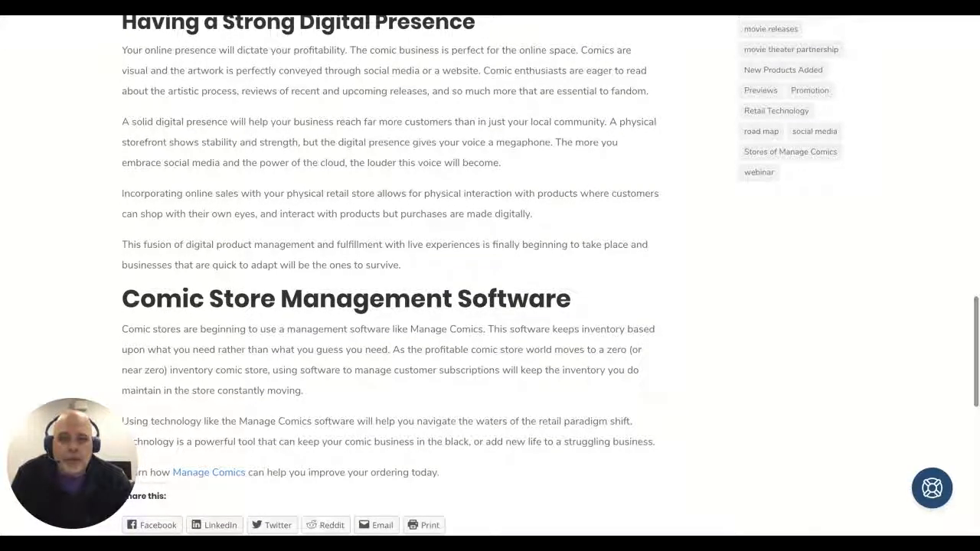
scroll("down", 3)
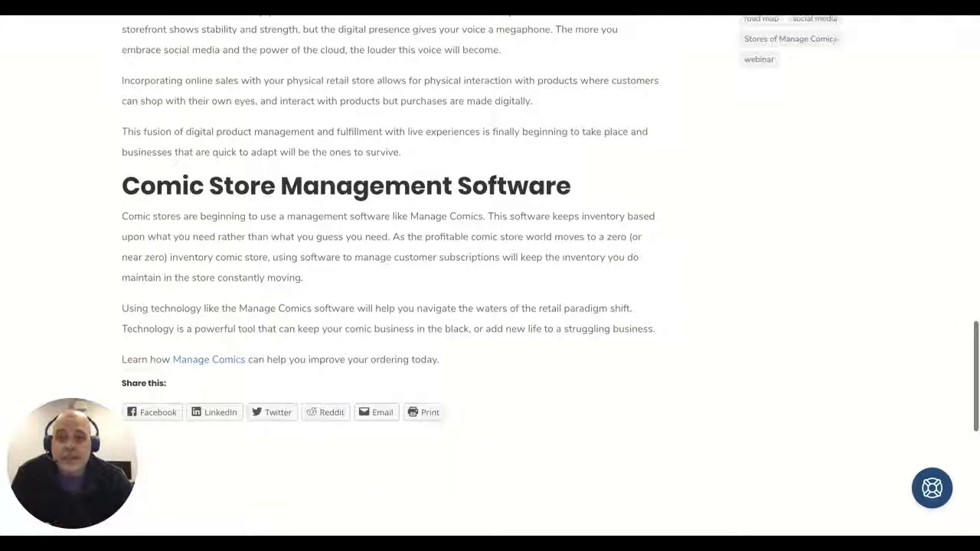
scroll("down", 3)
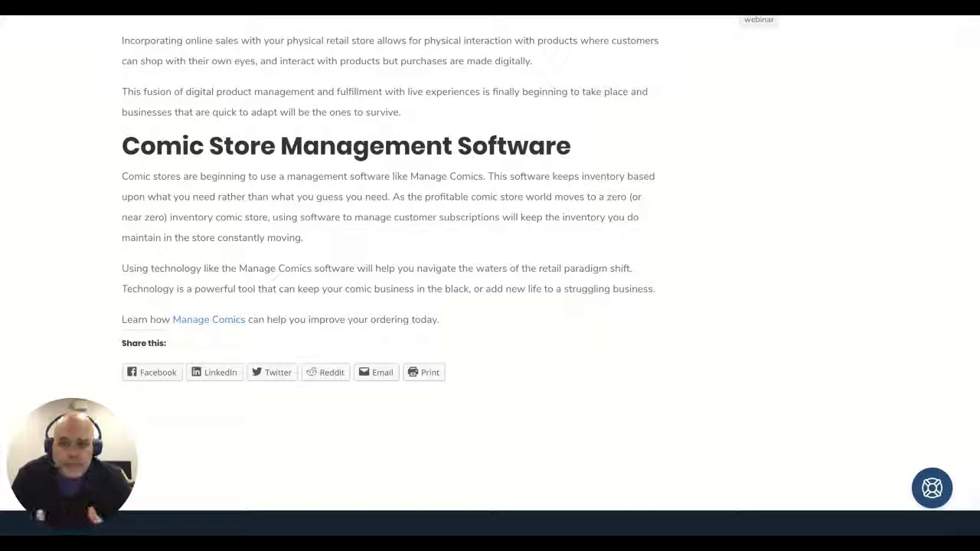
mouse_move(484, 380)
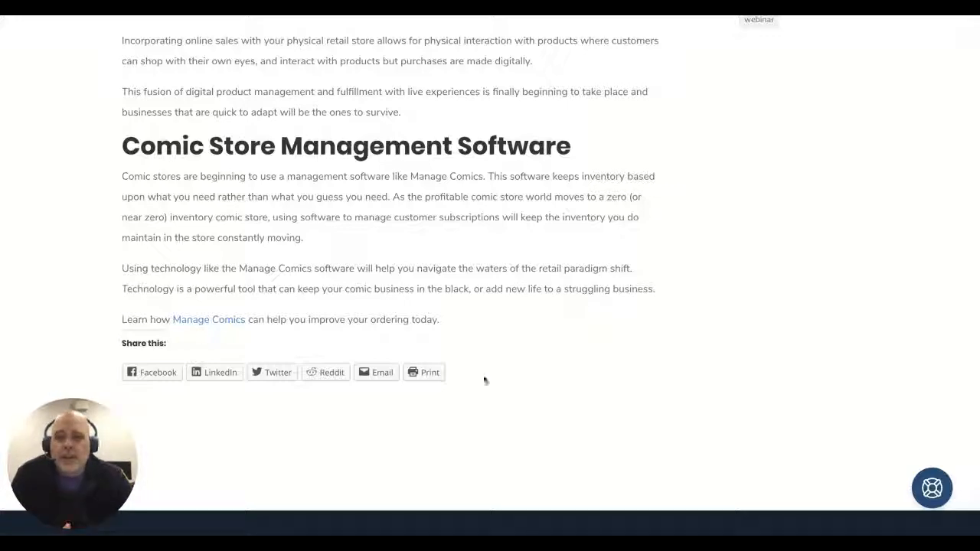
scroll("up", 3)
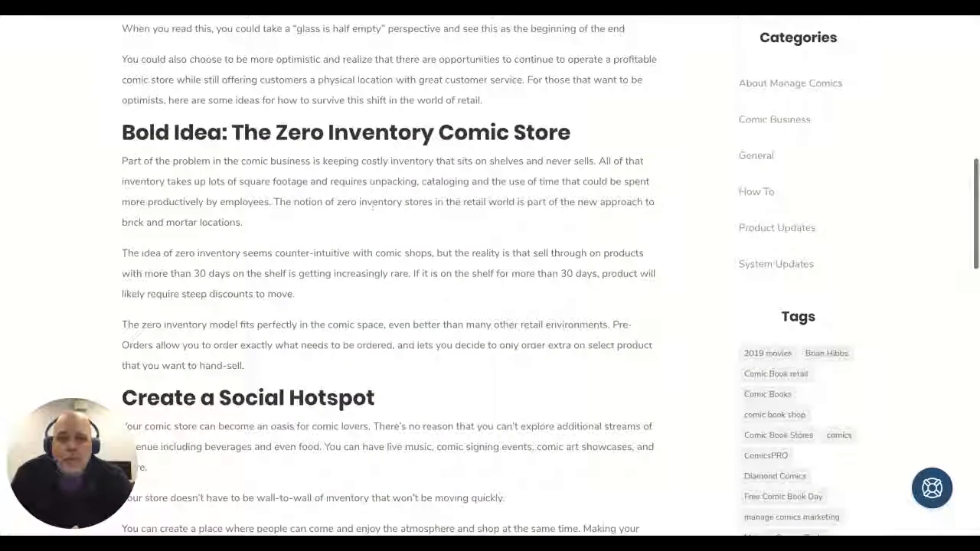
scroll("up", 3)
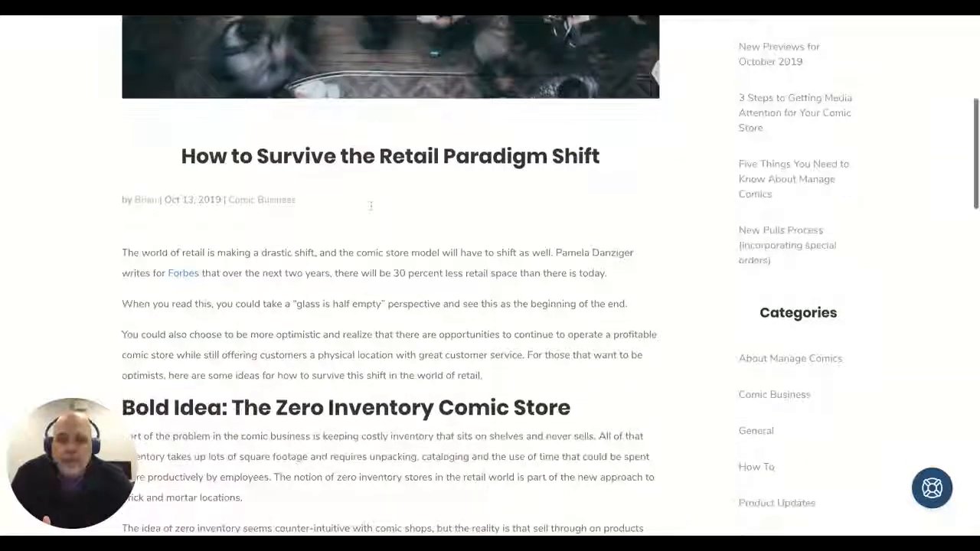
scroll("down", 3)
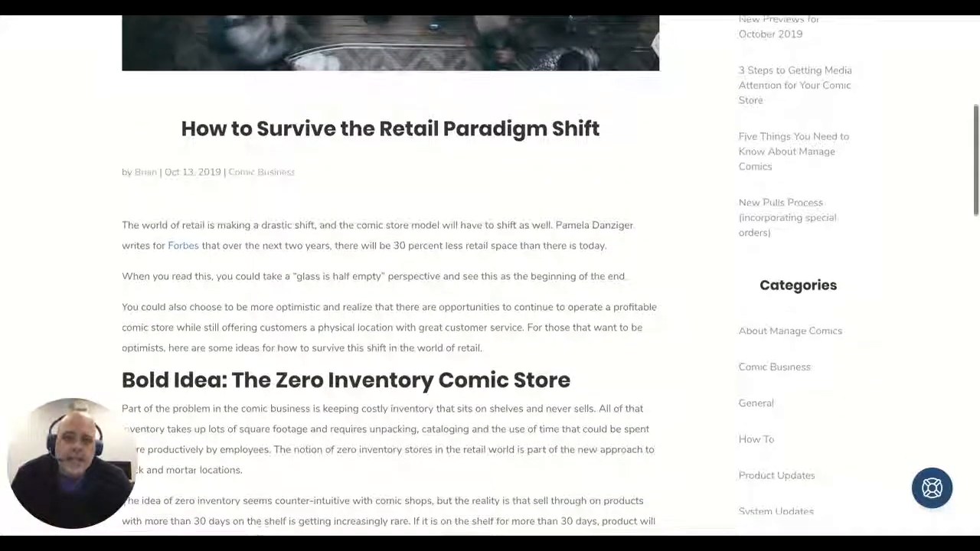
scroll("down", 3)
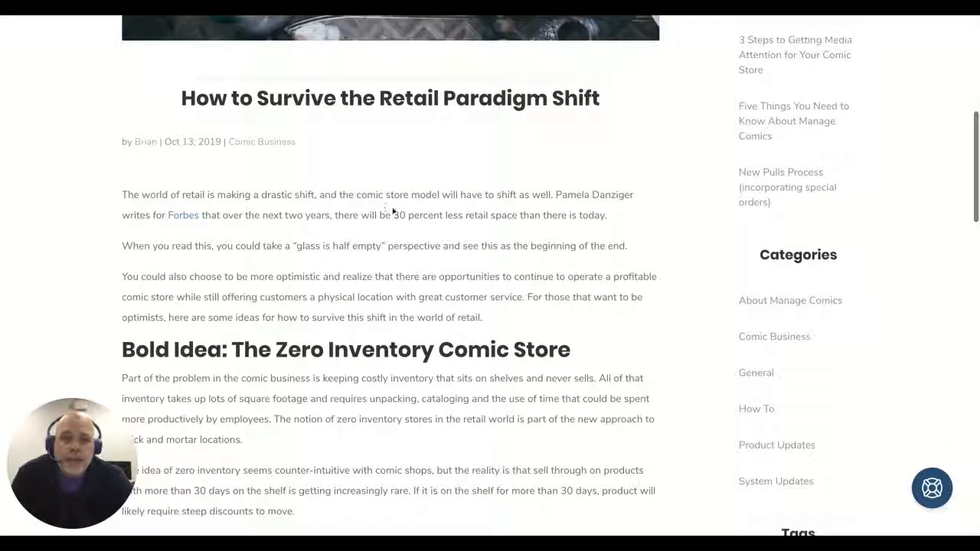
scroll("down", 3)
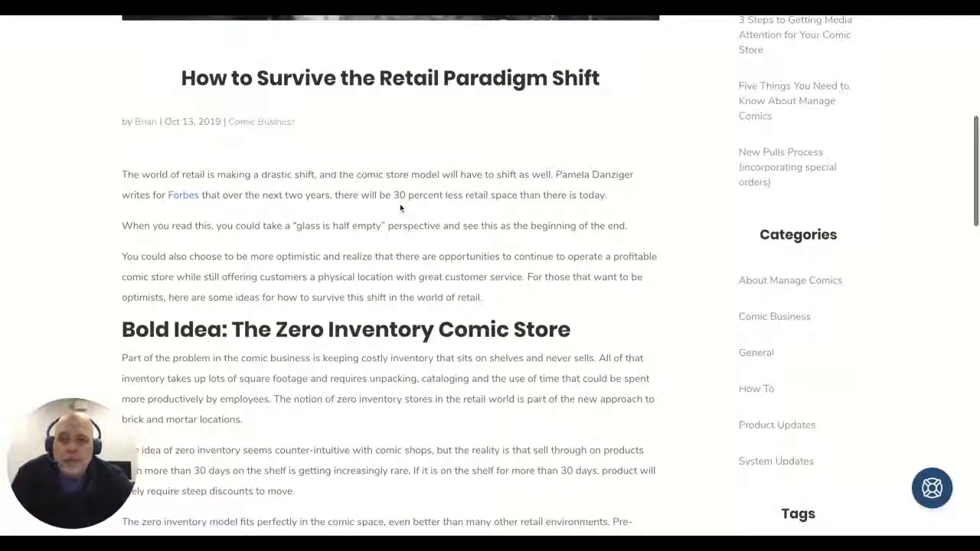
scroll("down", 3)
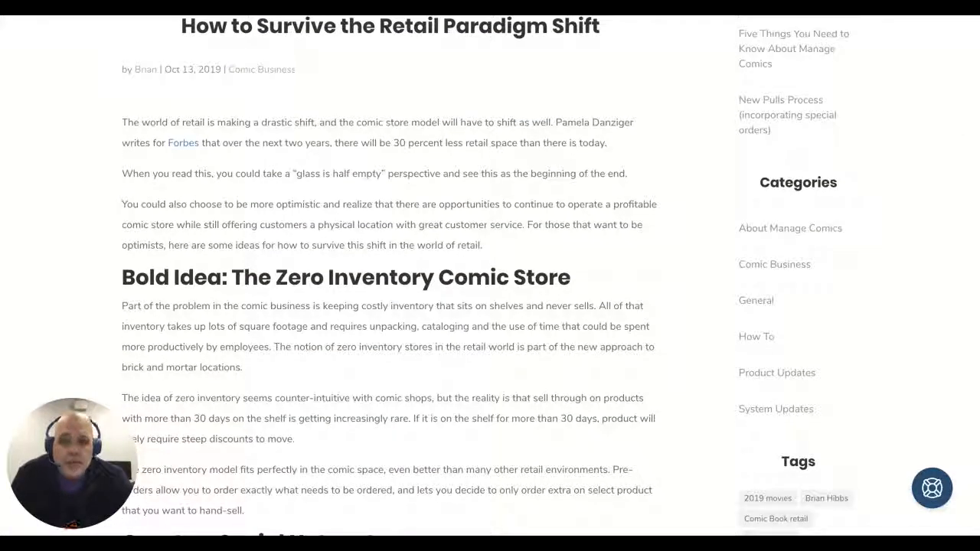
scroll("down", 3)
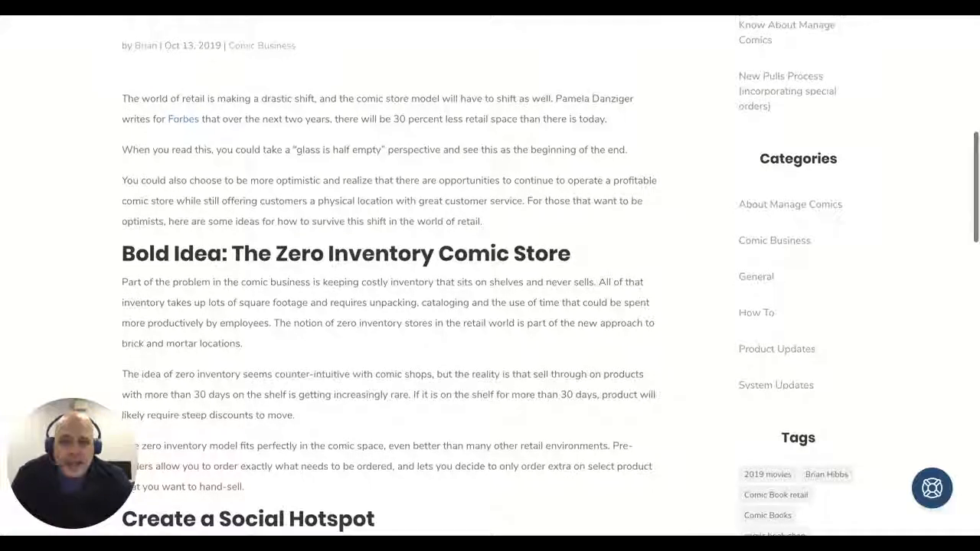
scroll("down", 3)
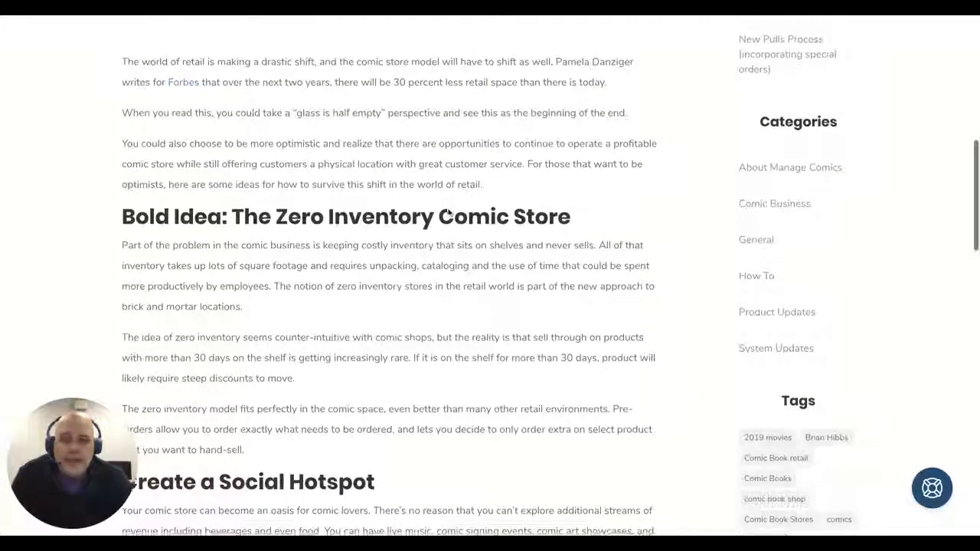
scroll("down", 3)
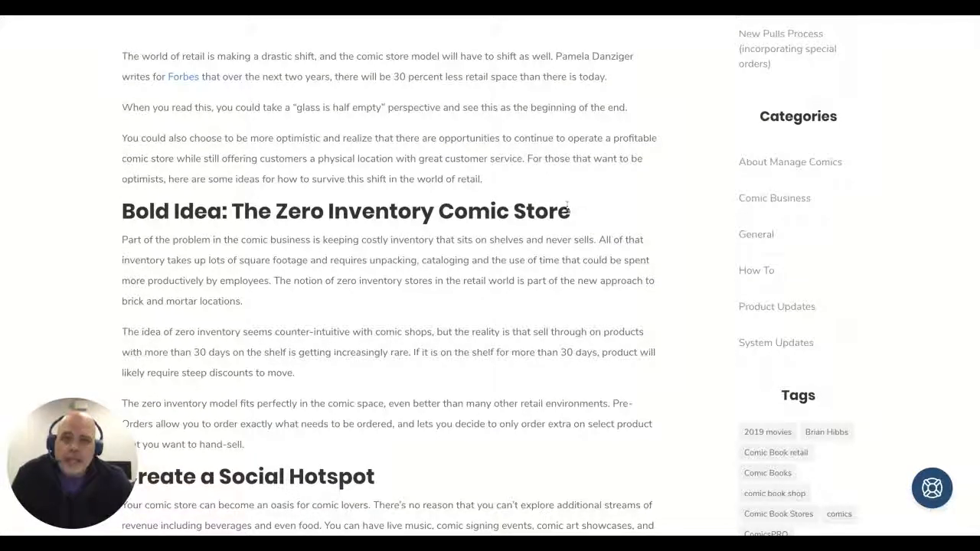